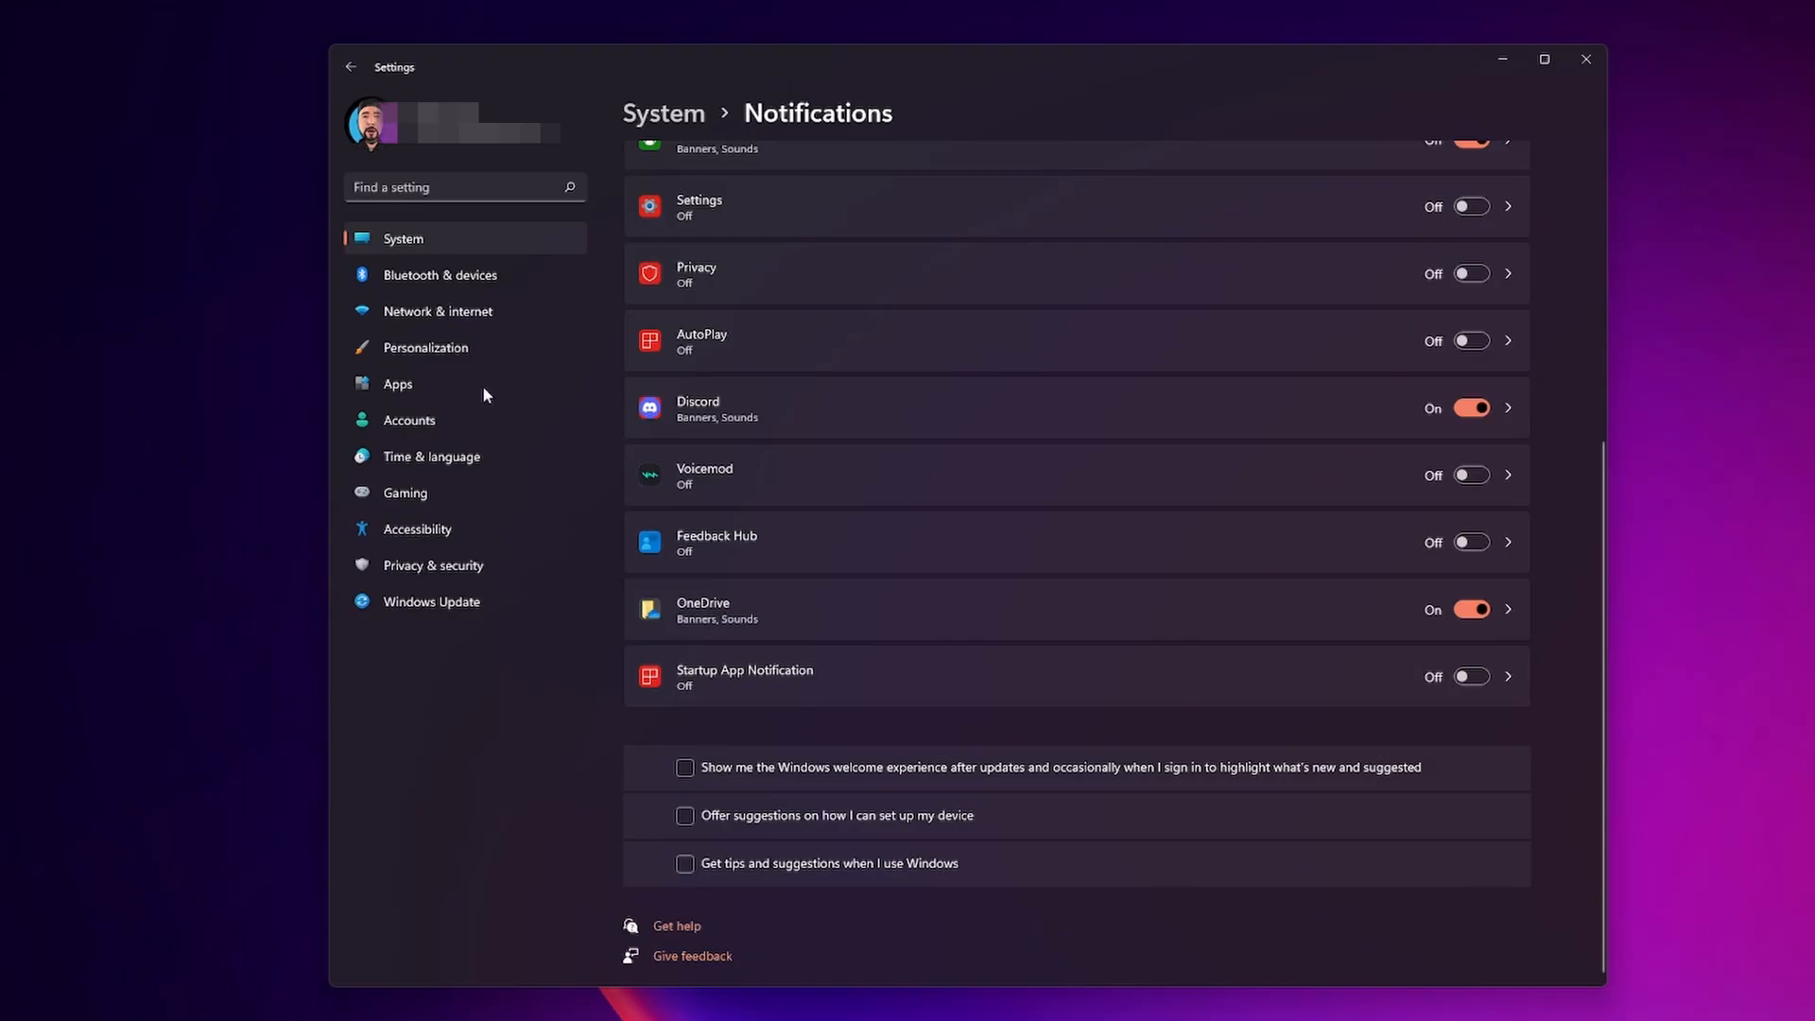
mouse_move(434, 565)
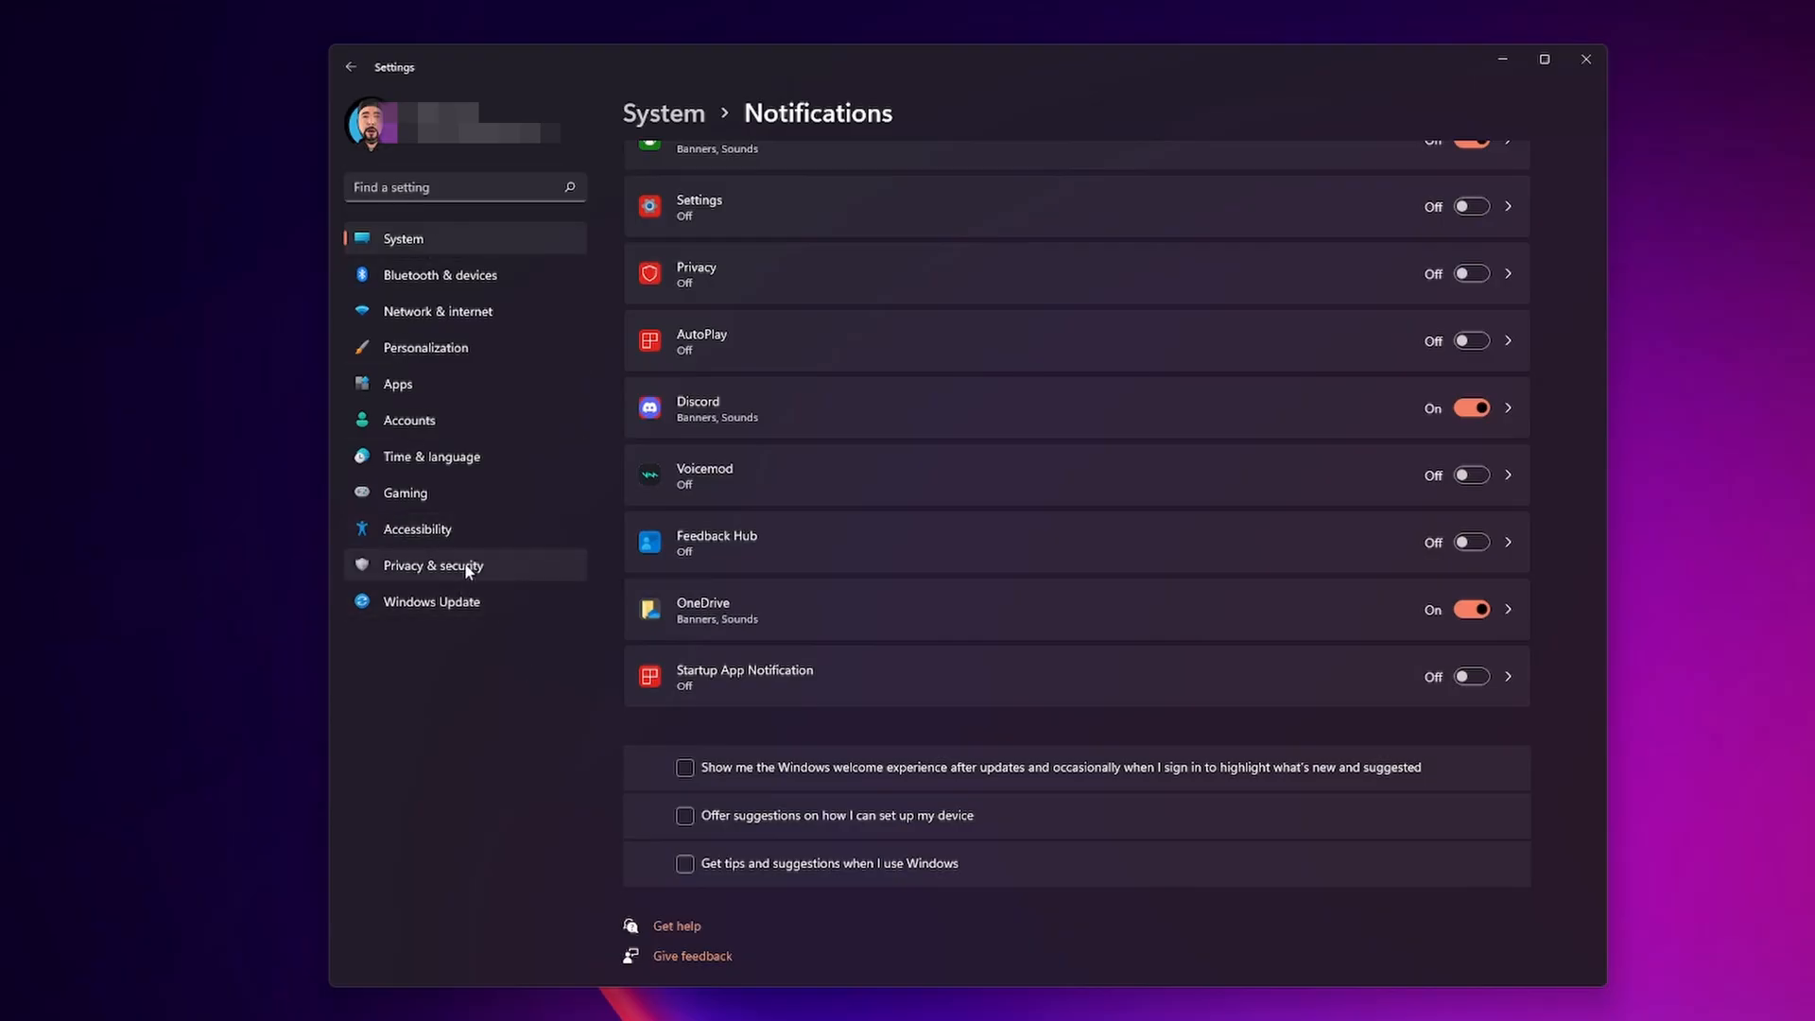
Switch to the Privacy & security General page from the sidebar.
click(433, 565)
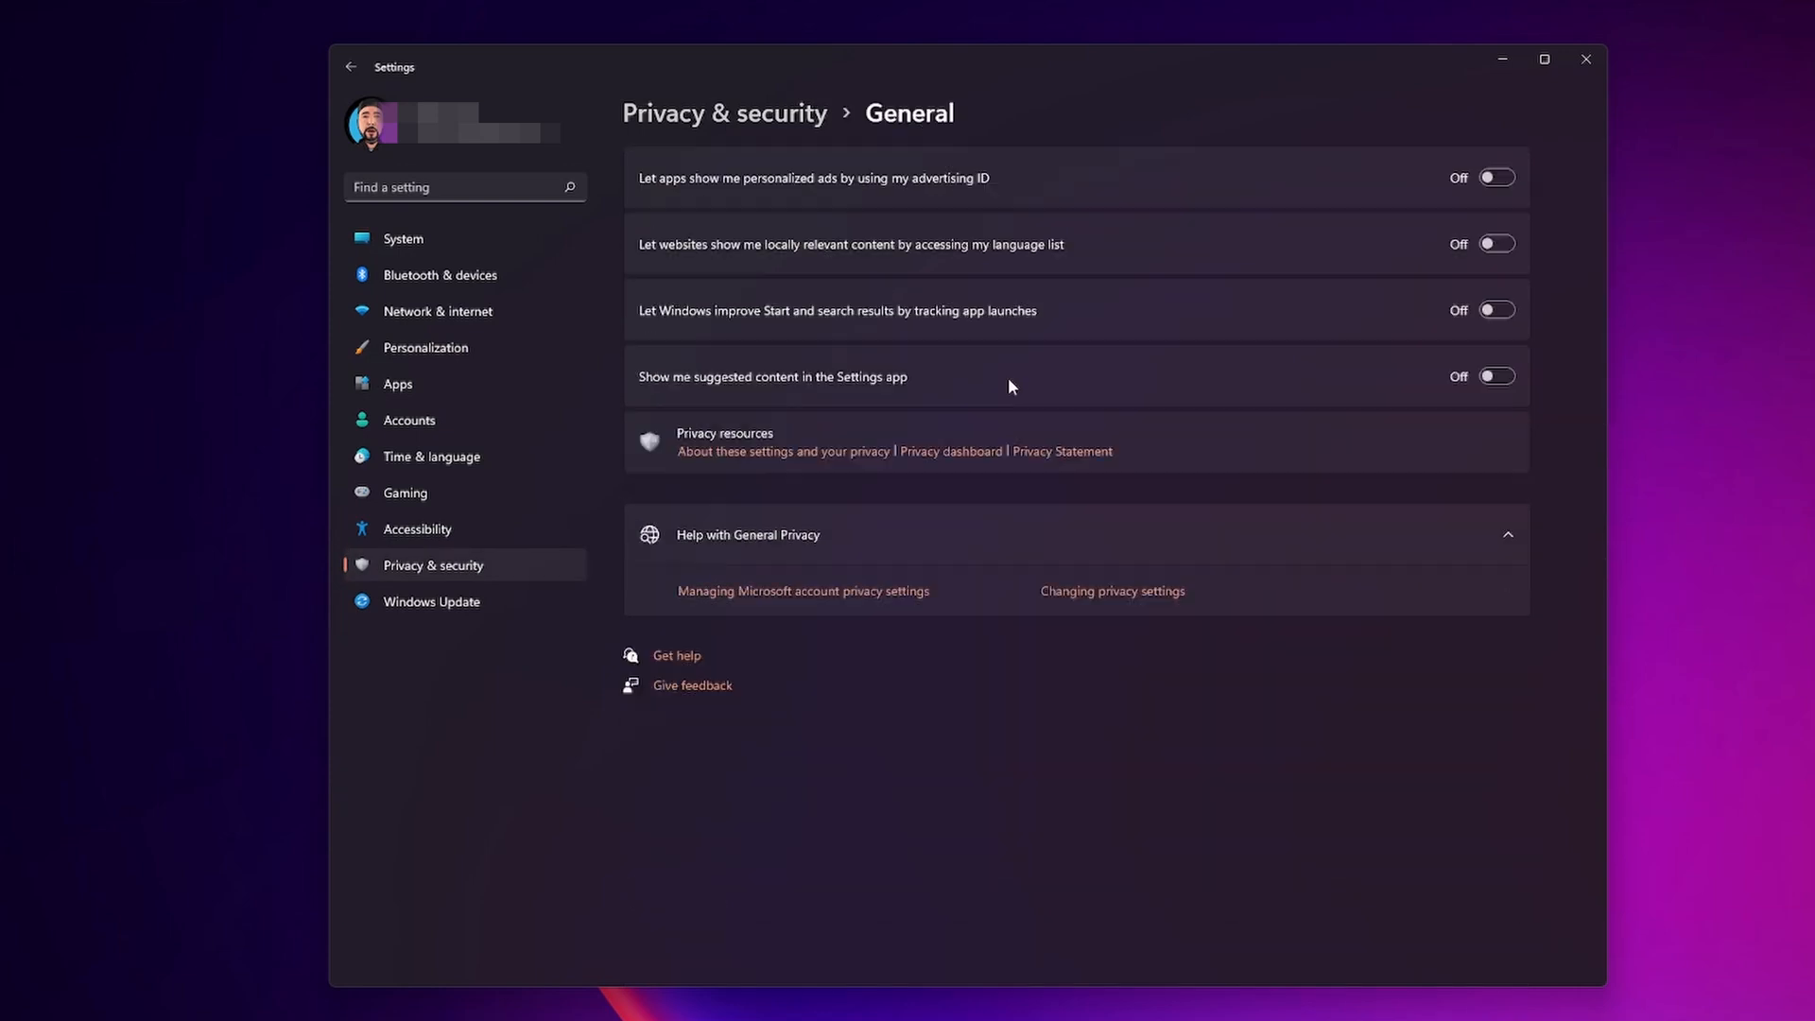
mouse_move(750, 185)
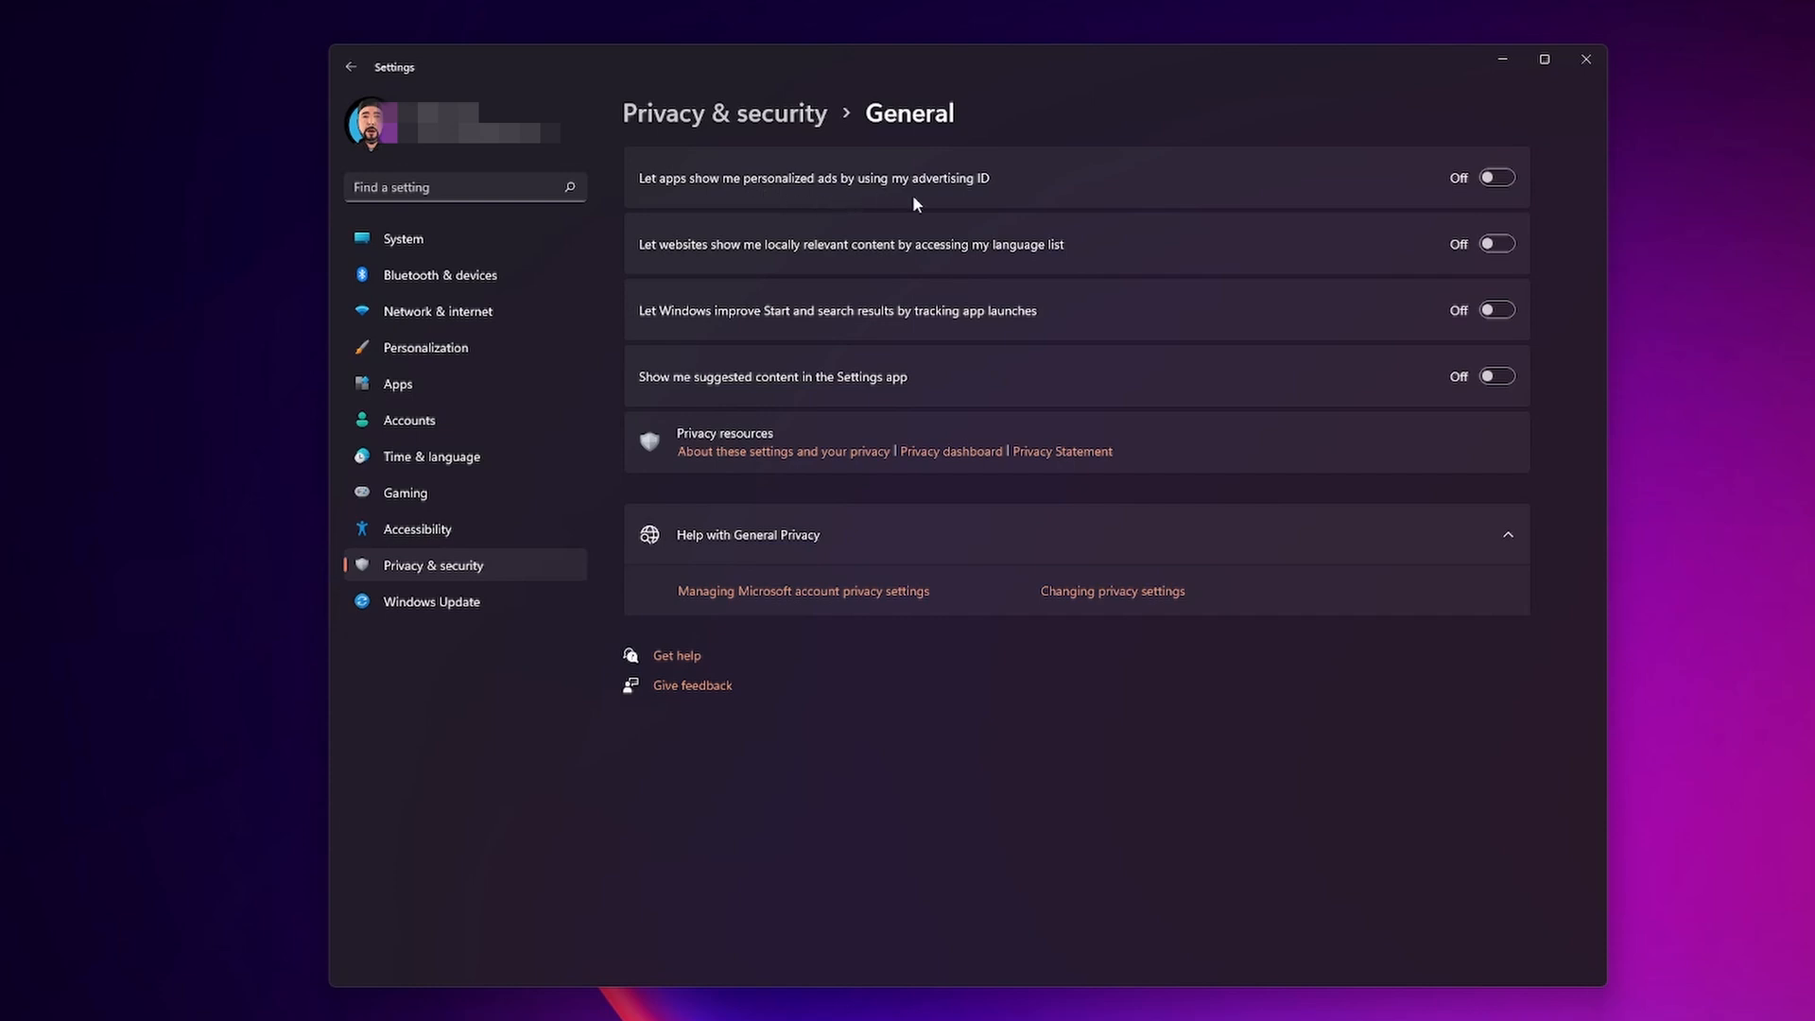
mouse_move(974, 194)
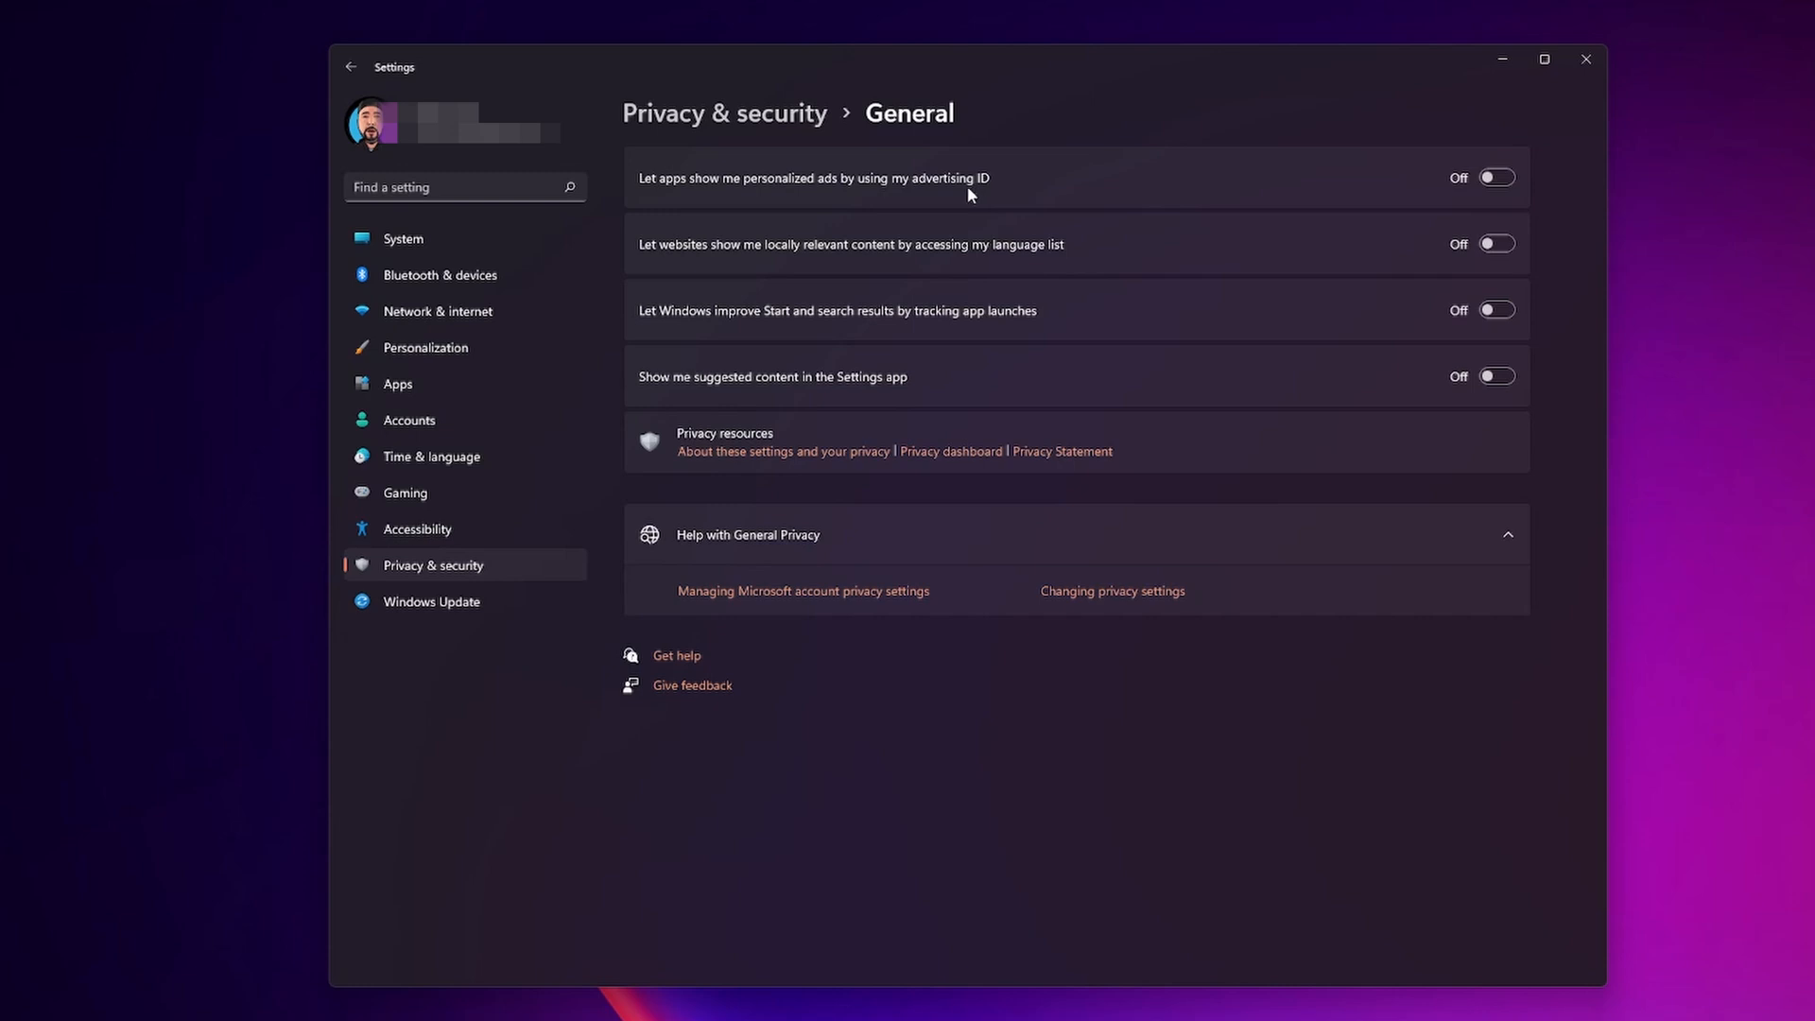
mouse_move(715, 269)
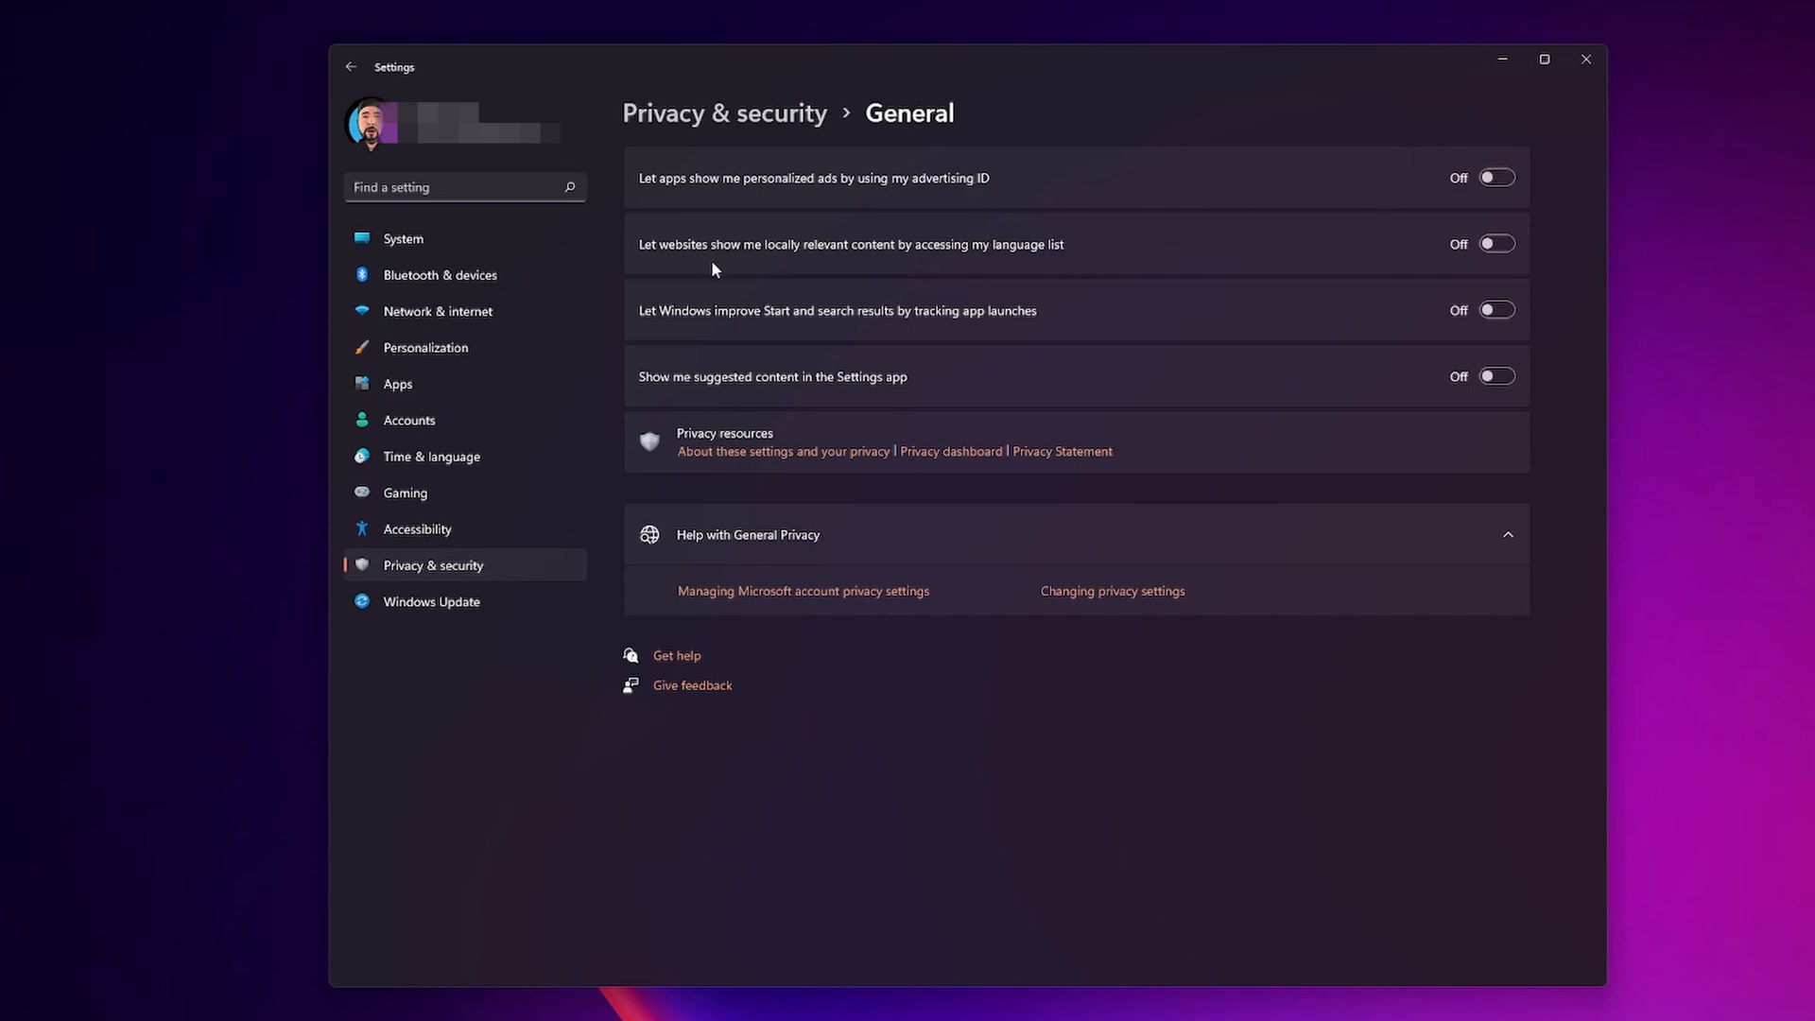
mouse_move(974, 268)
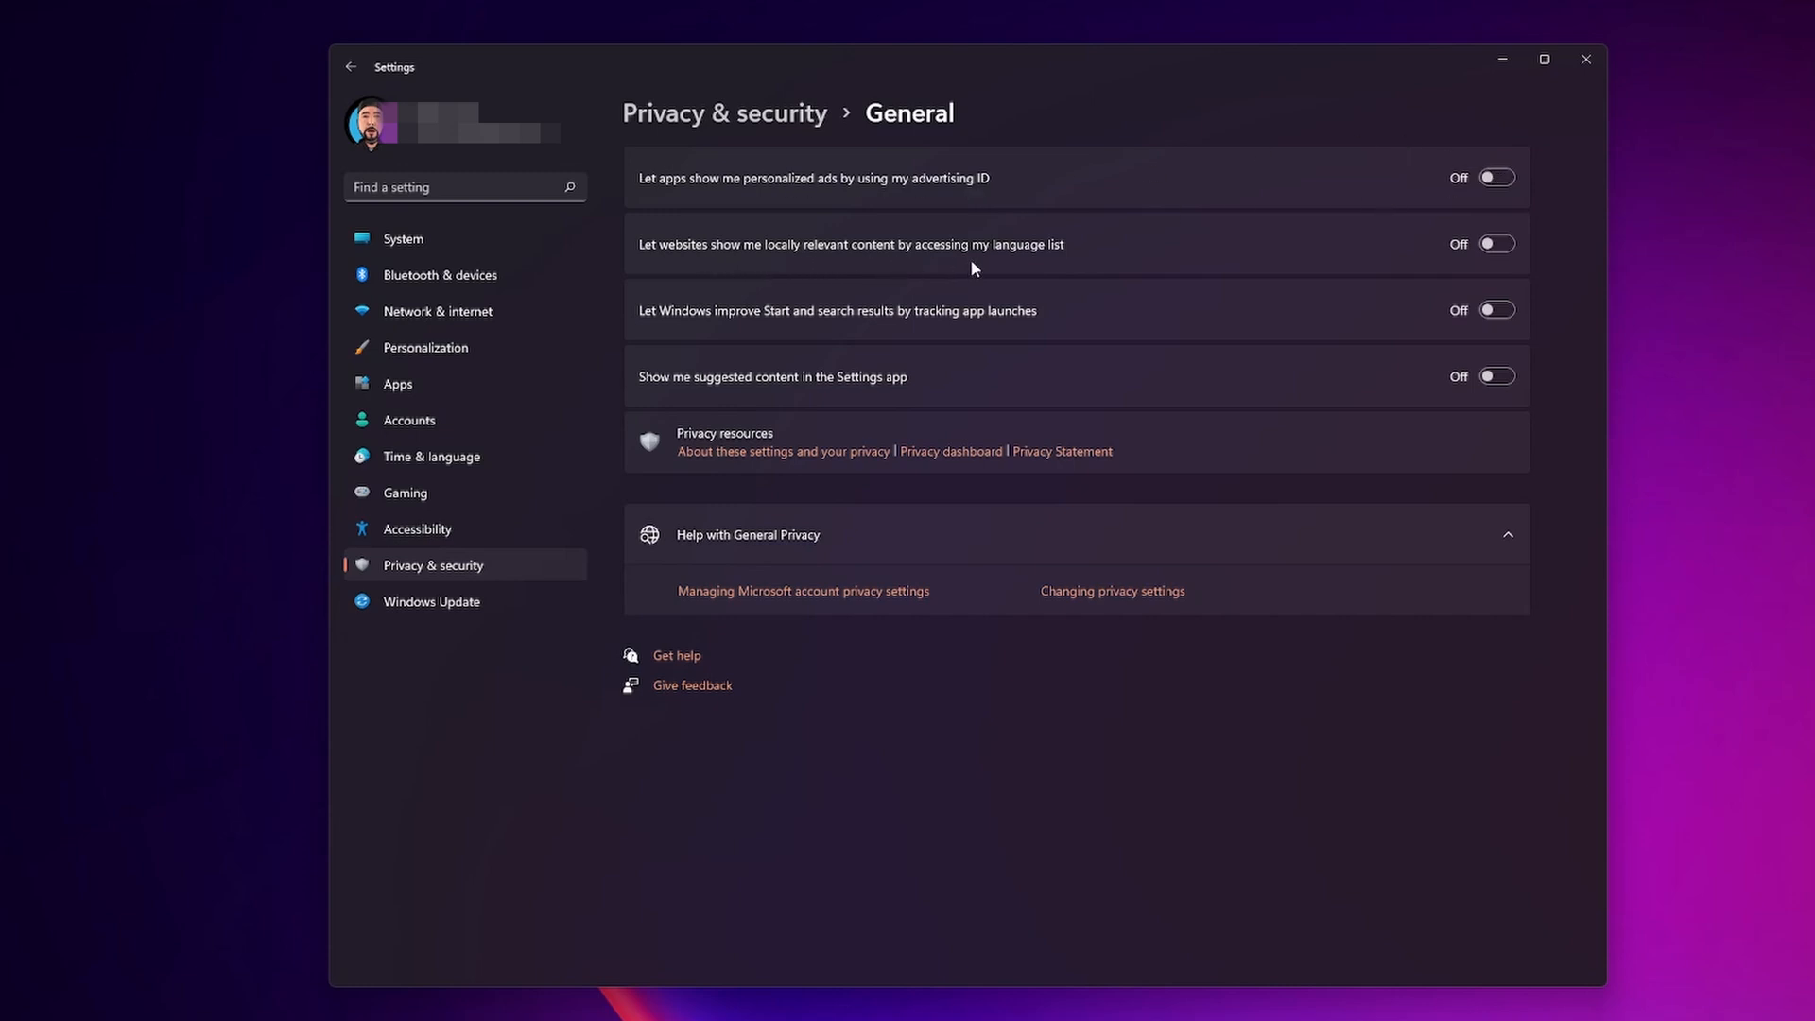
mouse_move(1280, 267)
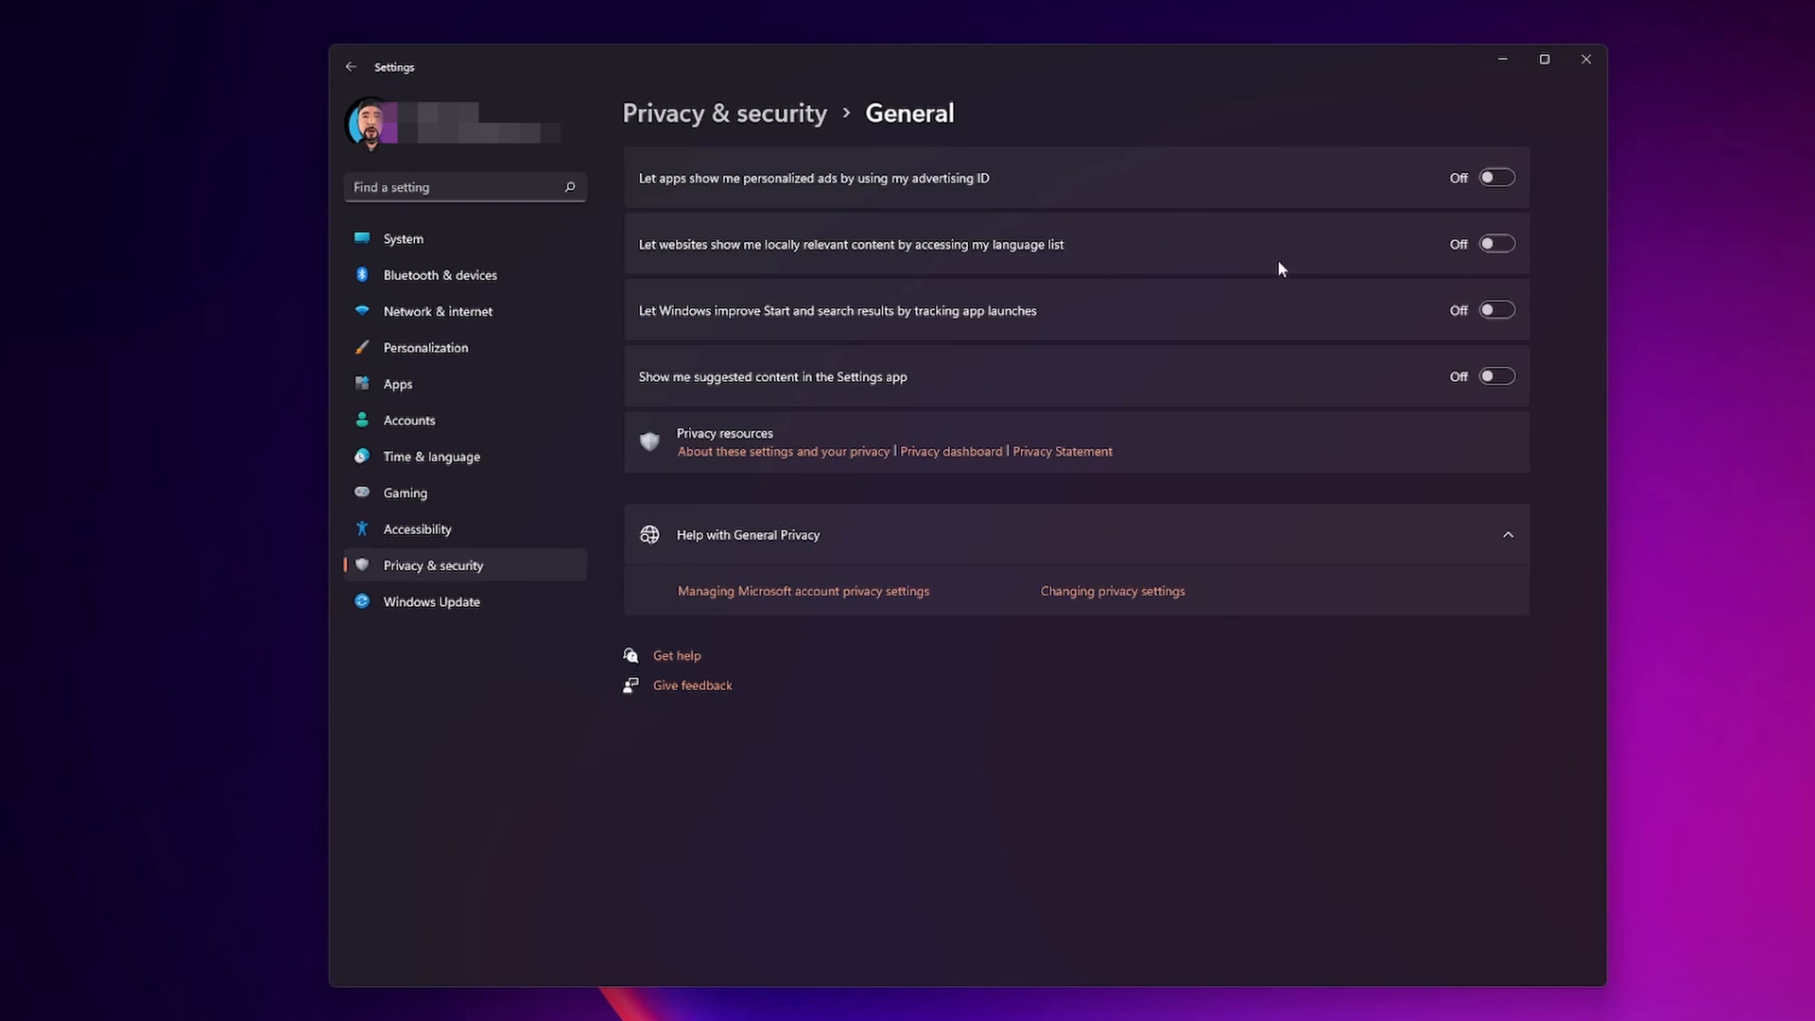
mouse_move(841, 330)
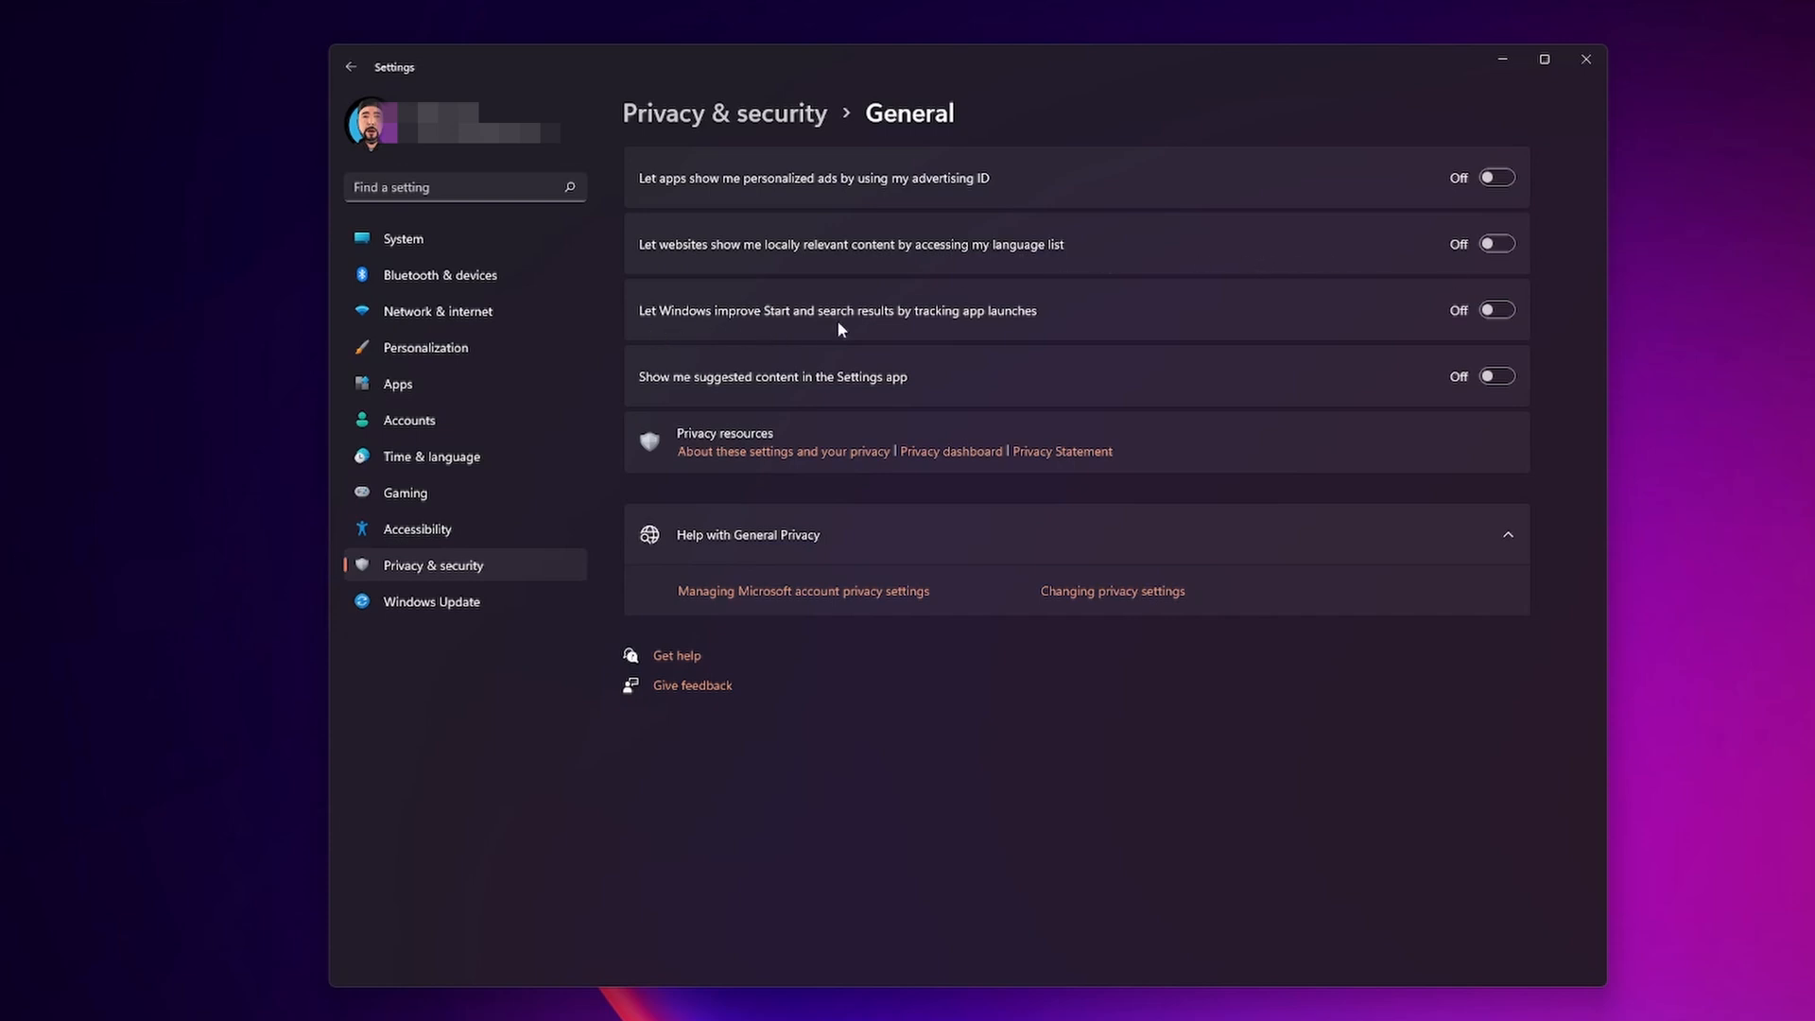
mouse_move(1087, 330)
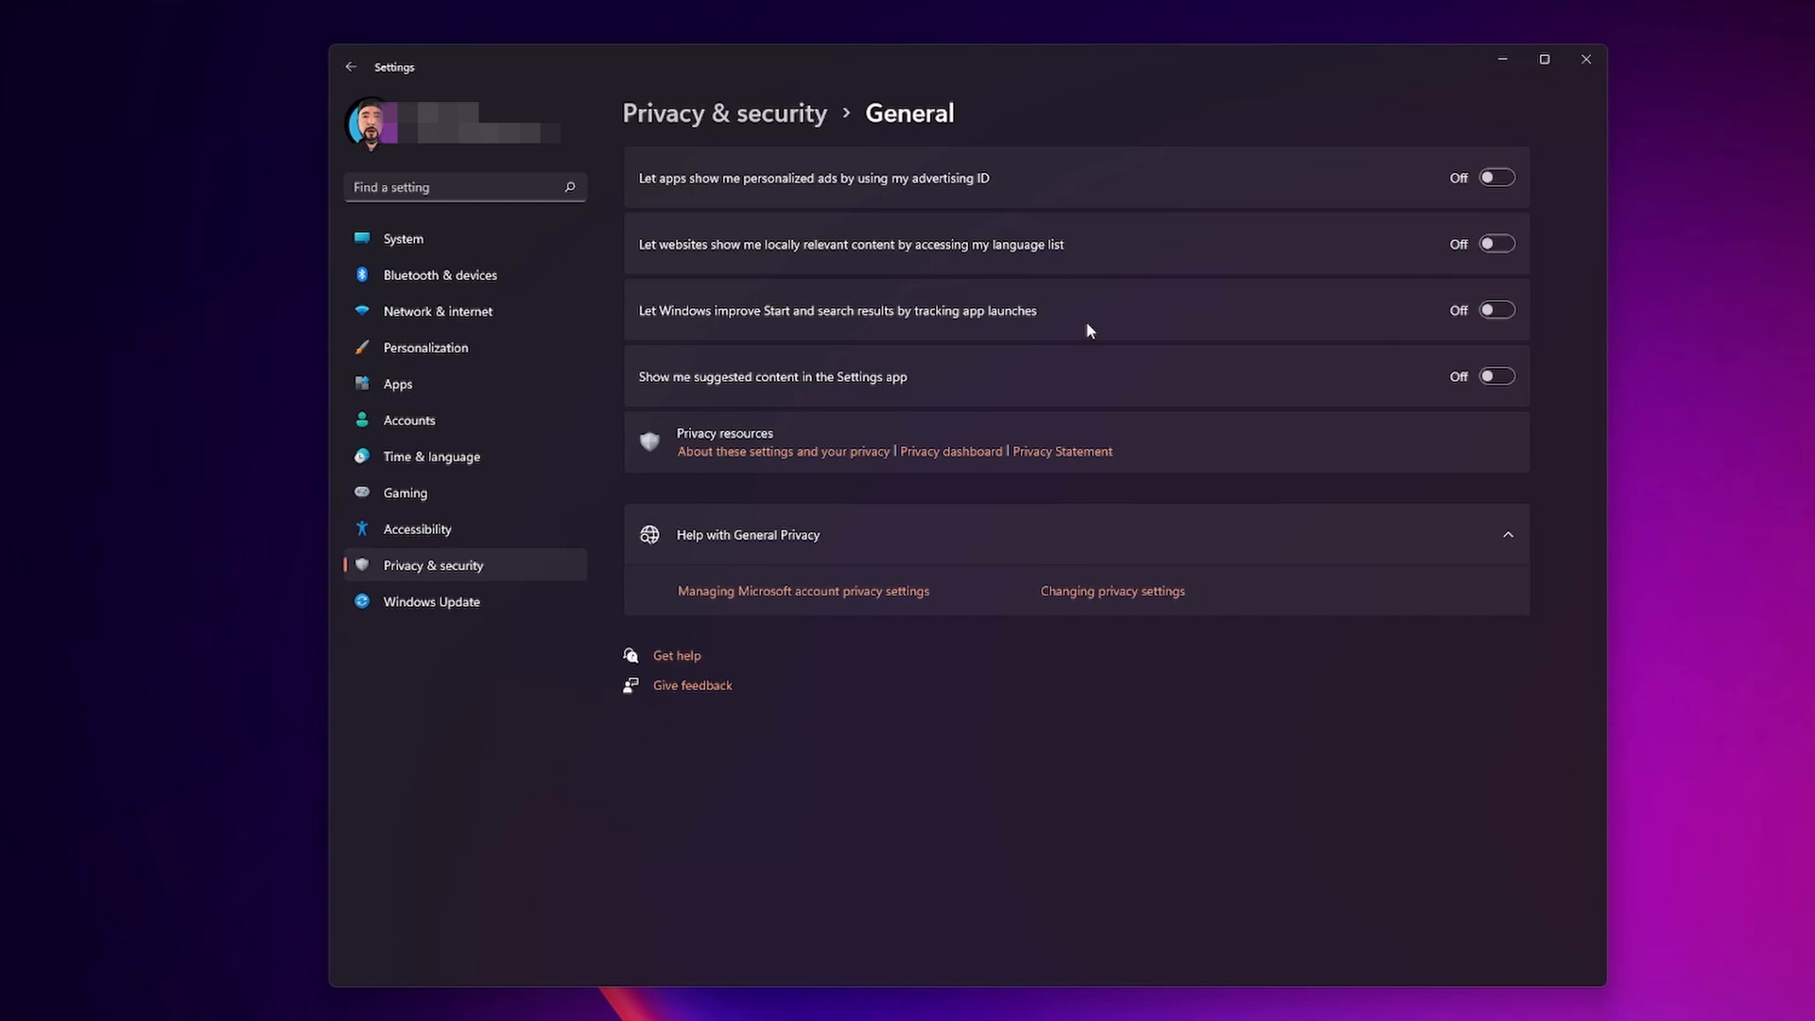
mouse_move(1426, 330)
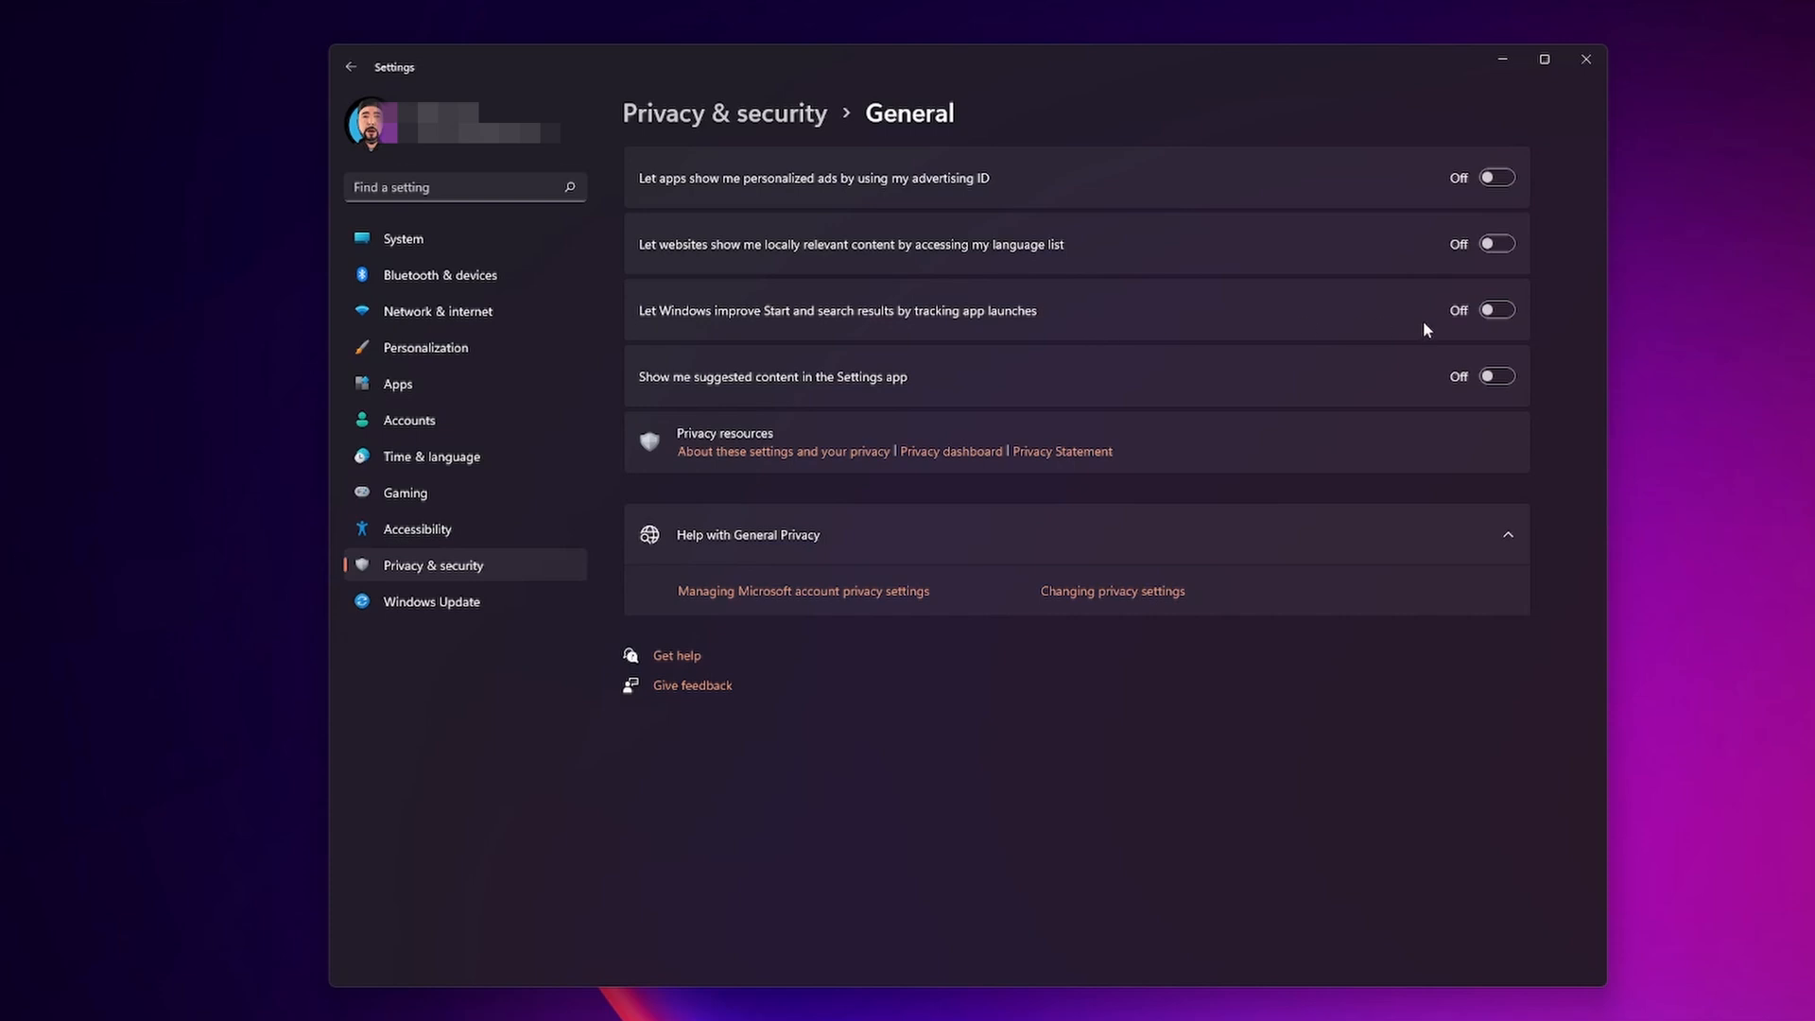
mouse_move(687, 407)
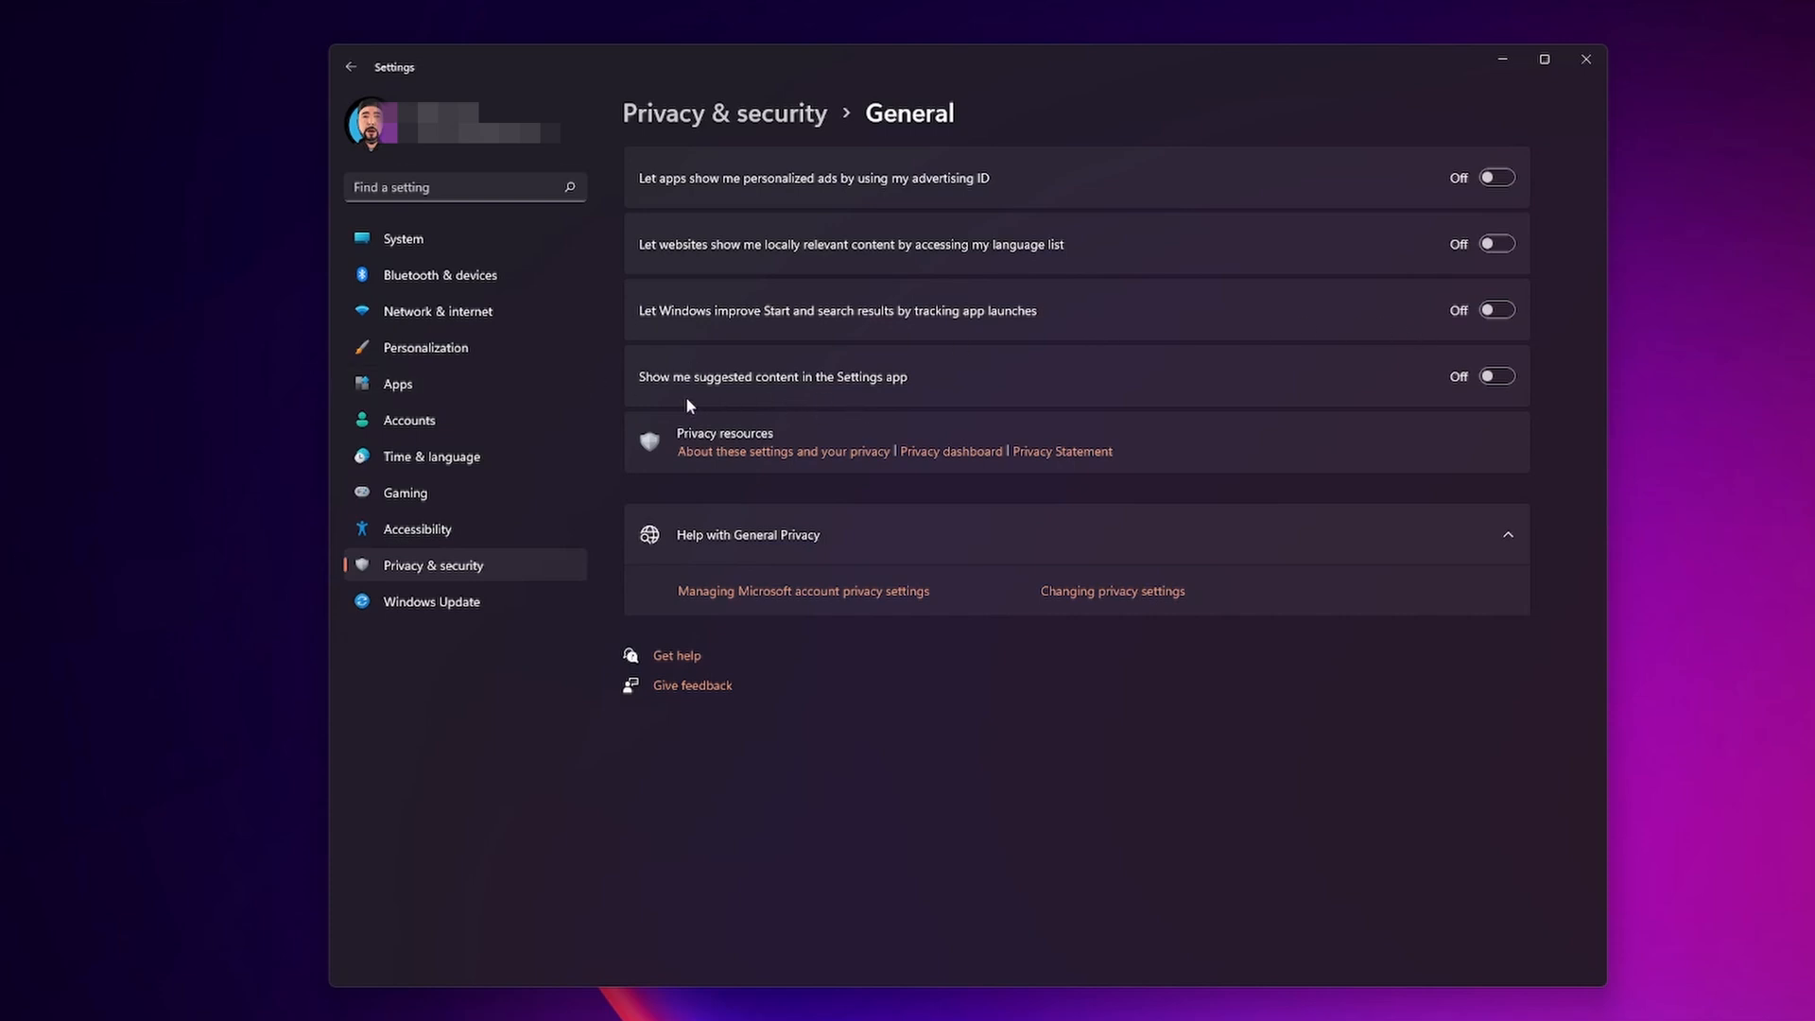